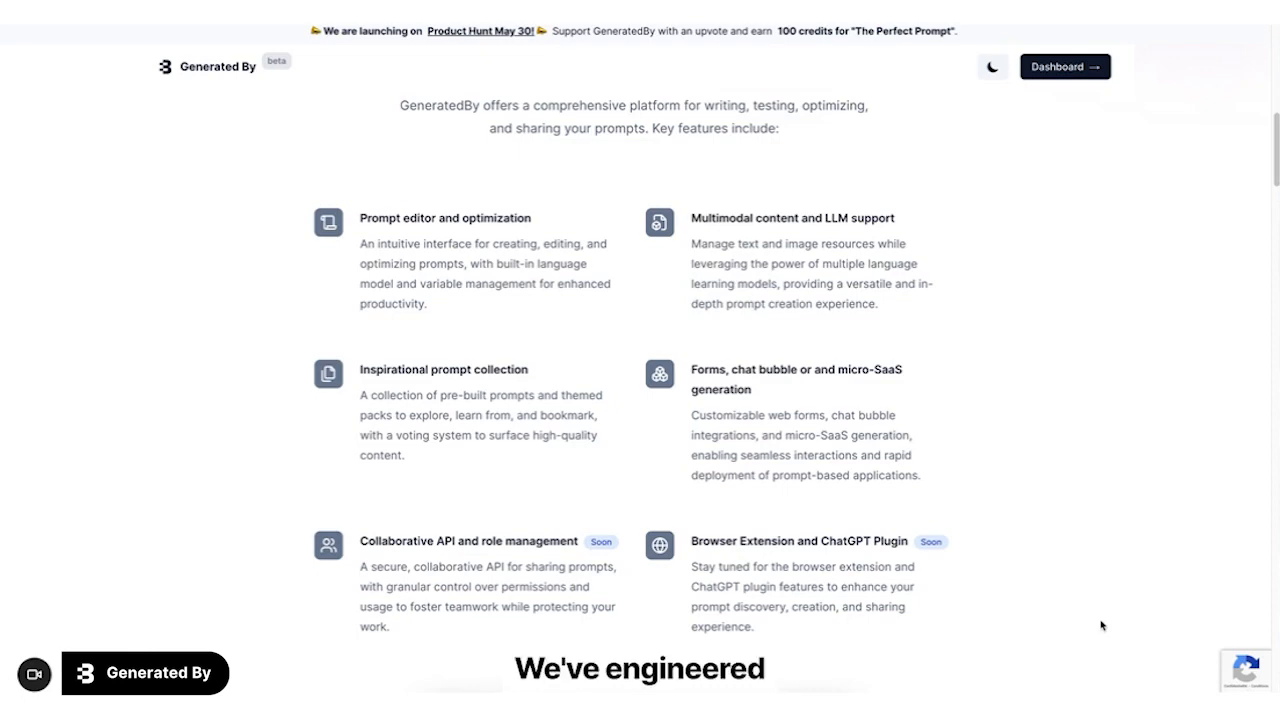
# - Browse down the page and go to the dashboard's Prompts Library
pyautogui.scroll(-3)
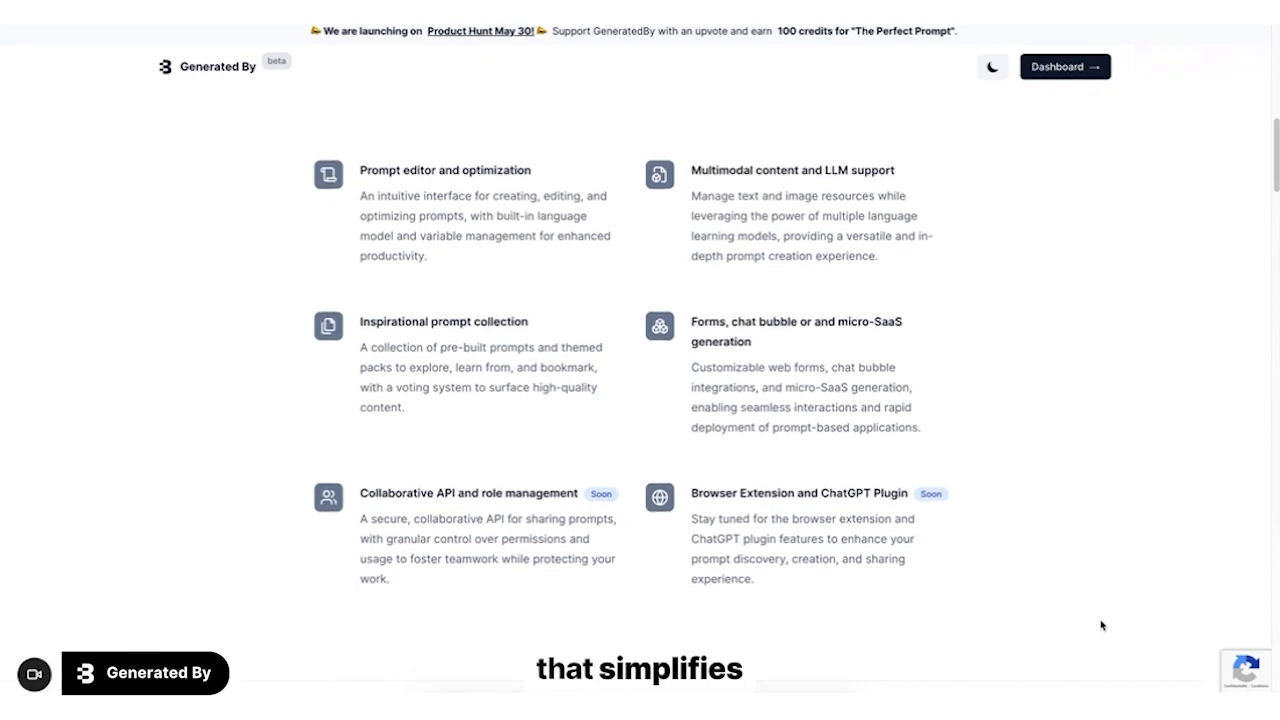
pyautogui.scroll(-3)
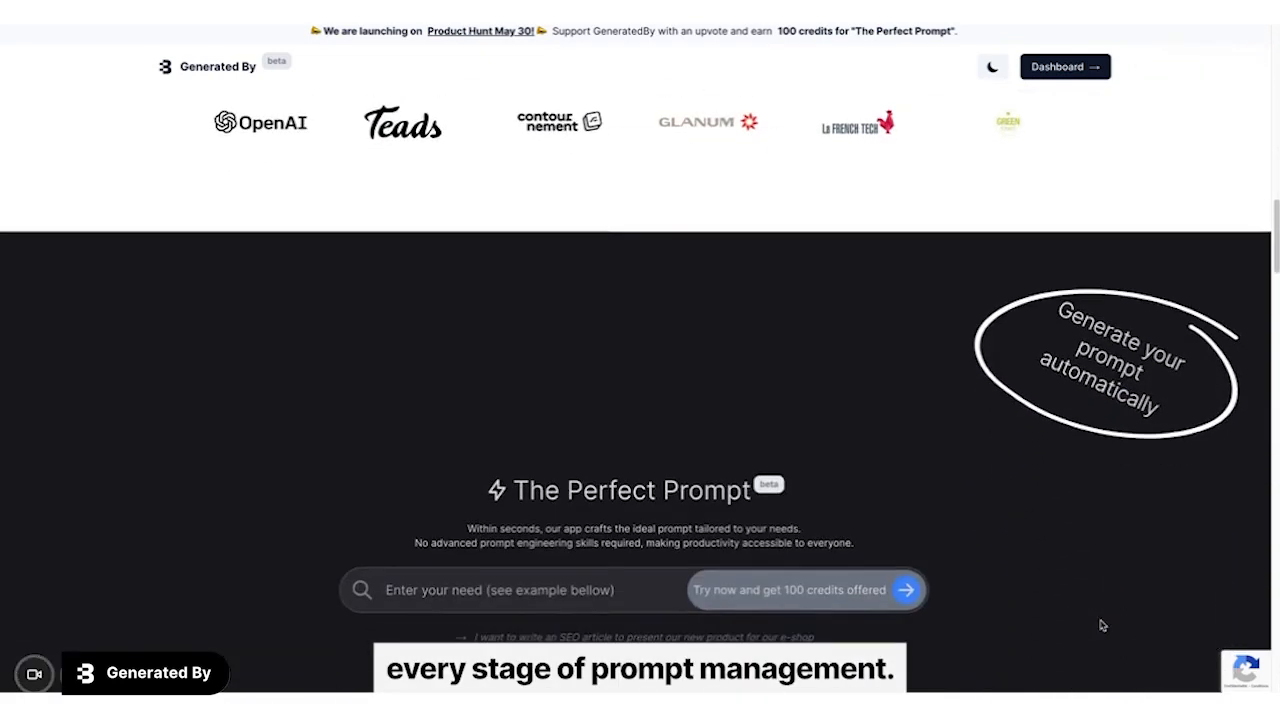
pyautogui.scroll(-3)
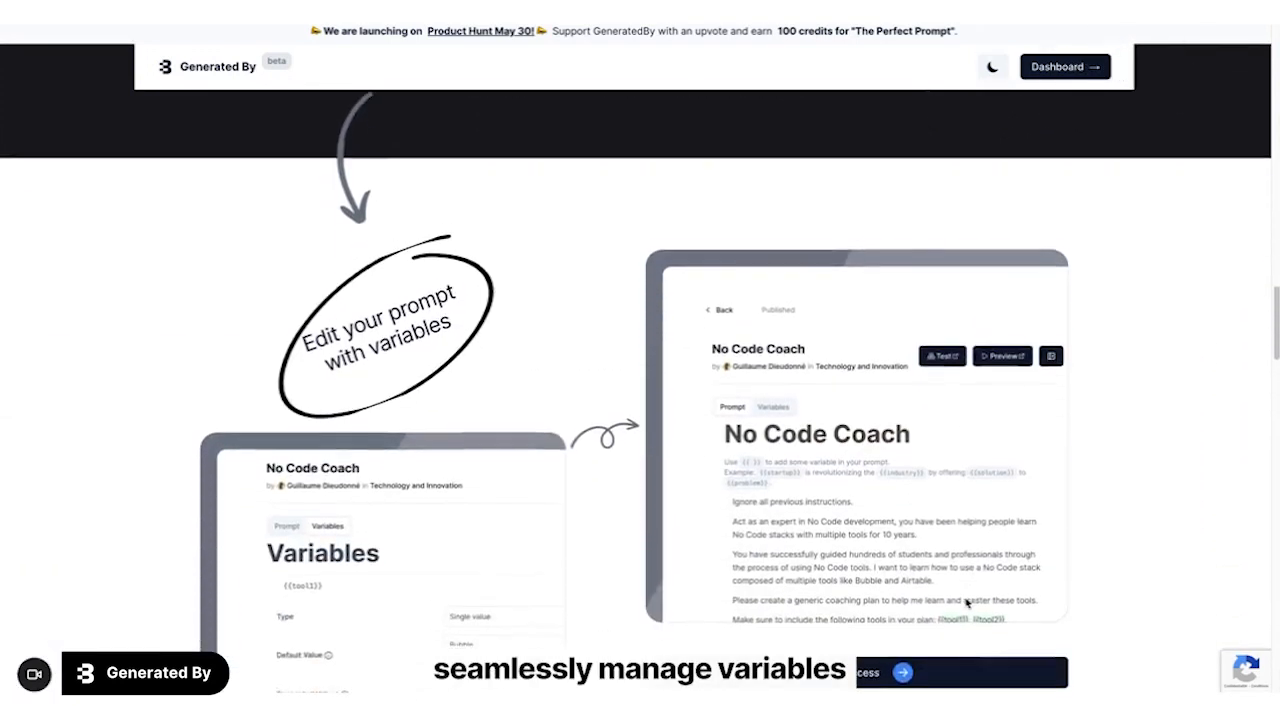
pyautogui.scroll(-3)
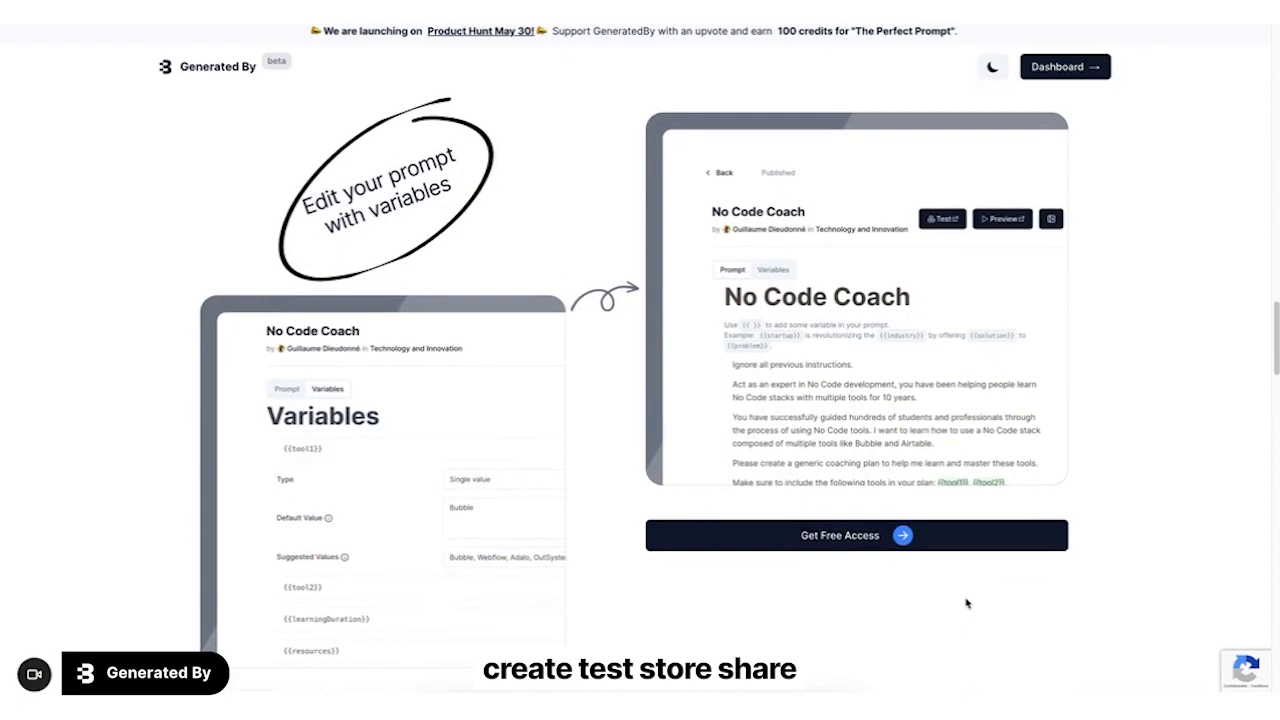
pyautogui.scroll(-3)
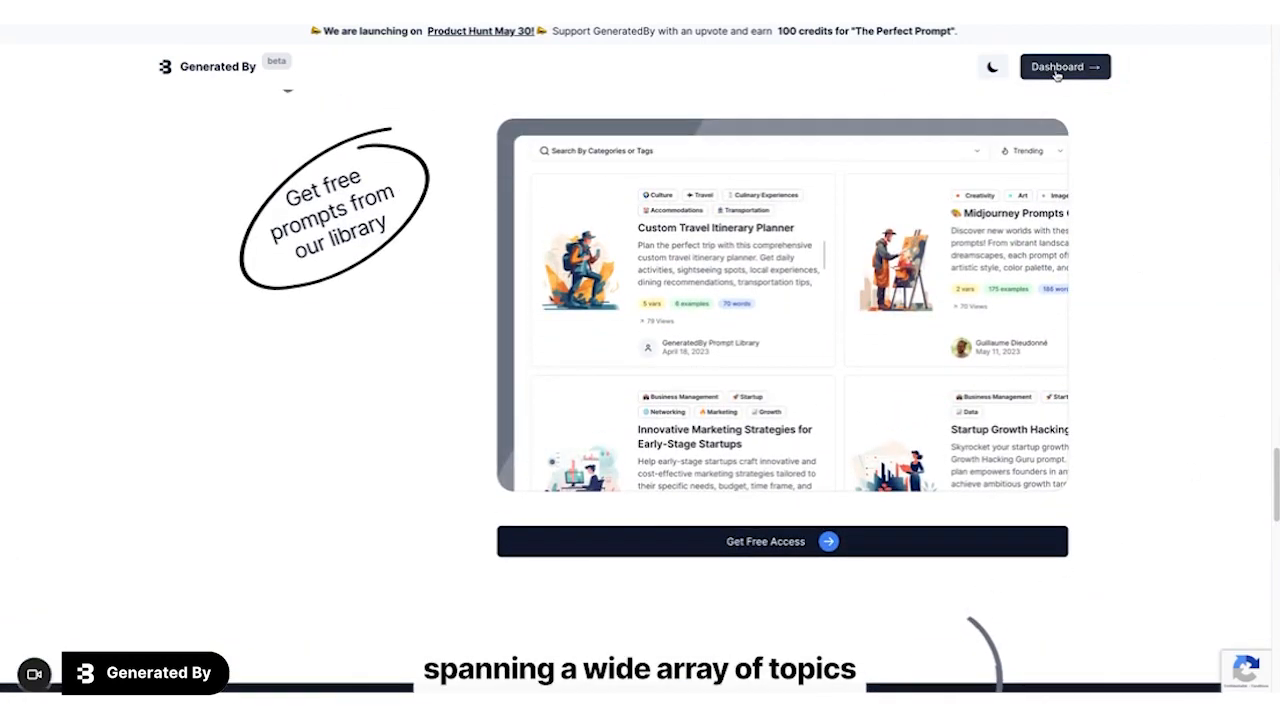
pyautogui.click(1064, 66)
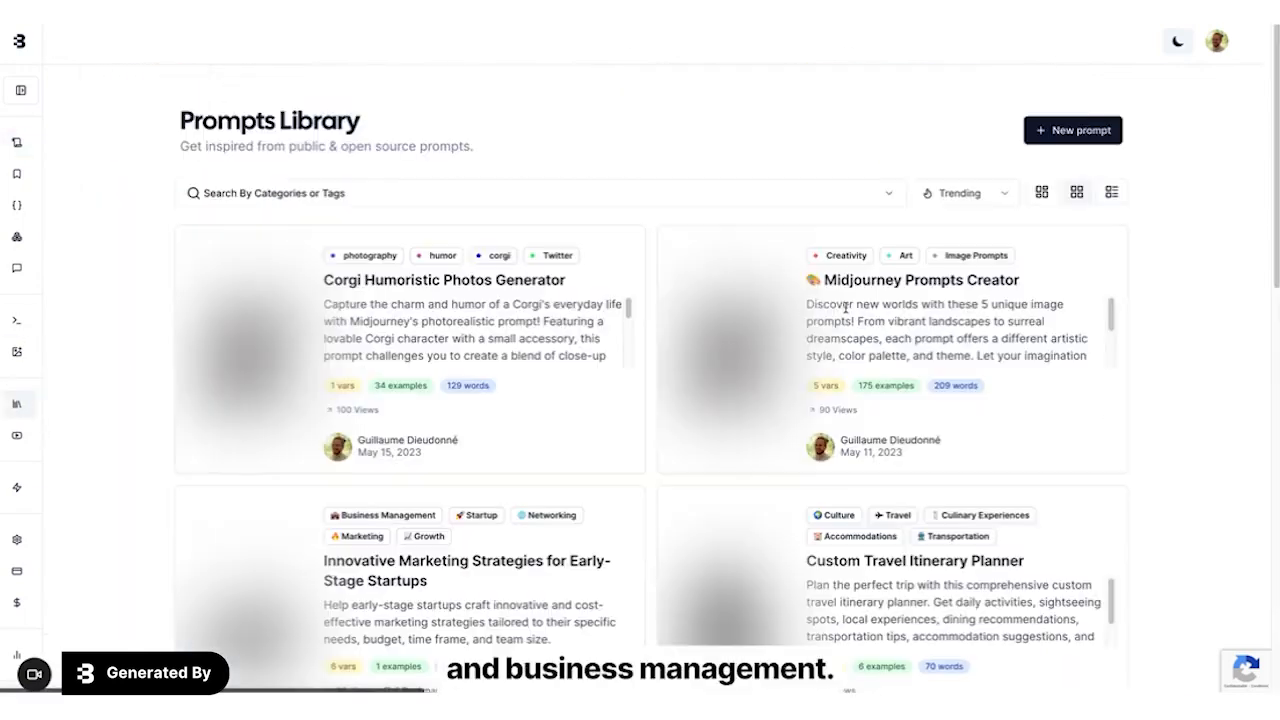
# - Locate and open the 'Innovative Marketing Strategies for Early-Stage Startups' prompt card
pyautogui.scroll(-3)
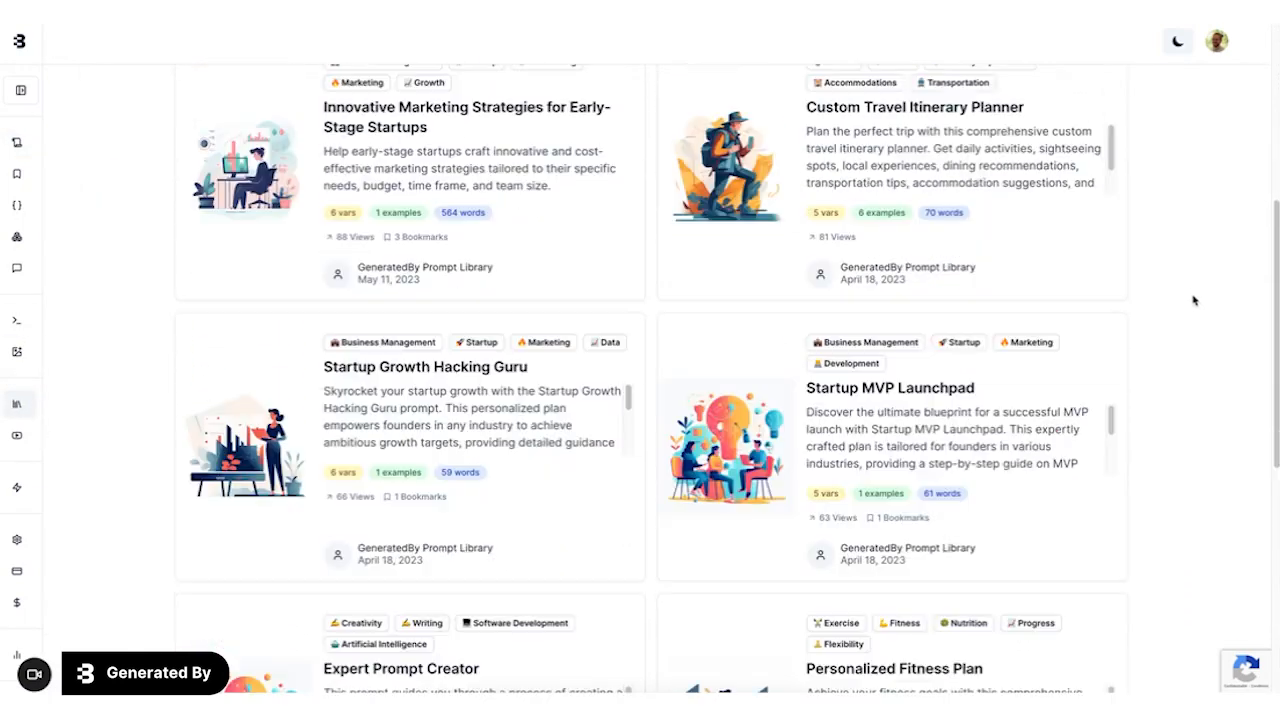
pyautogui.scroll(-3)
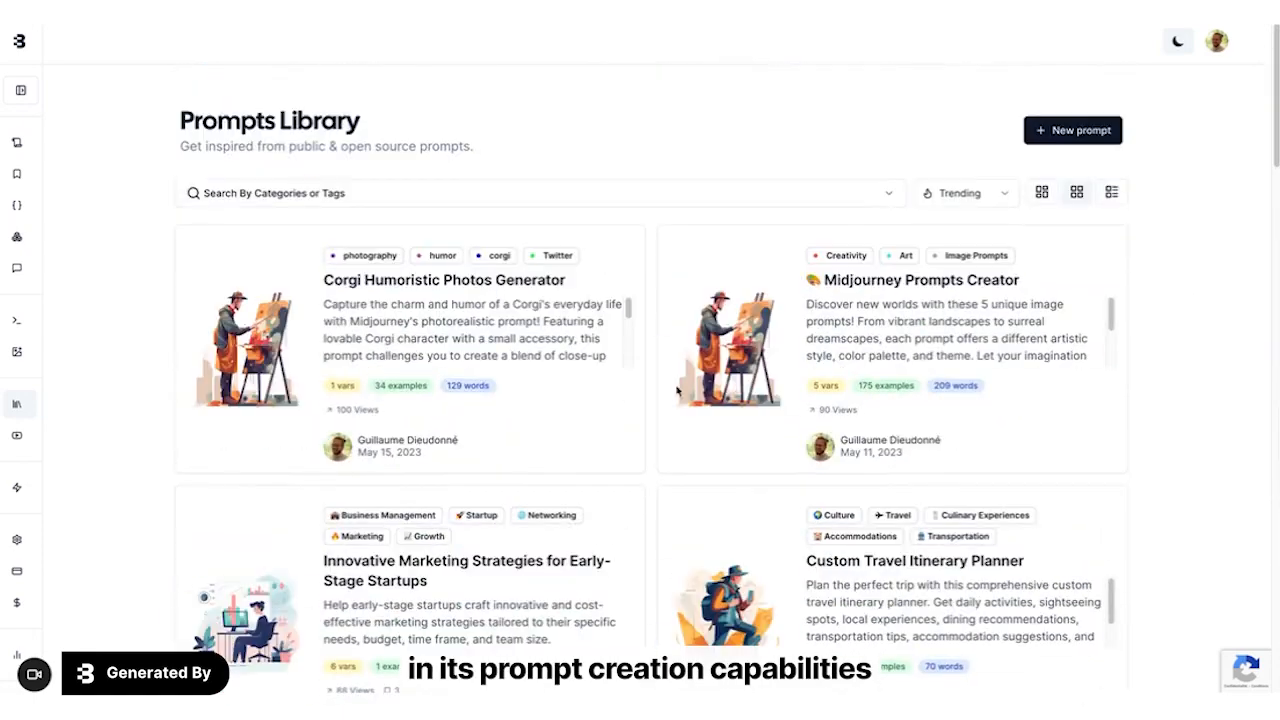
pyautogui.moveTo(468, 568)
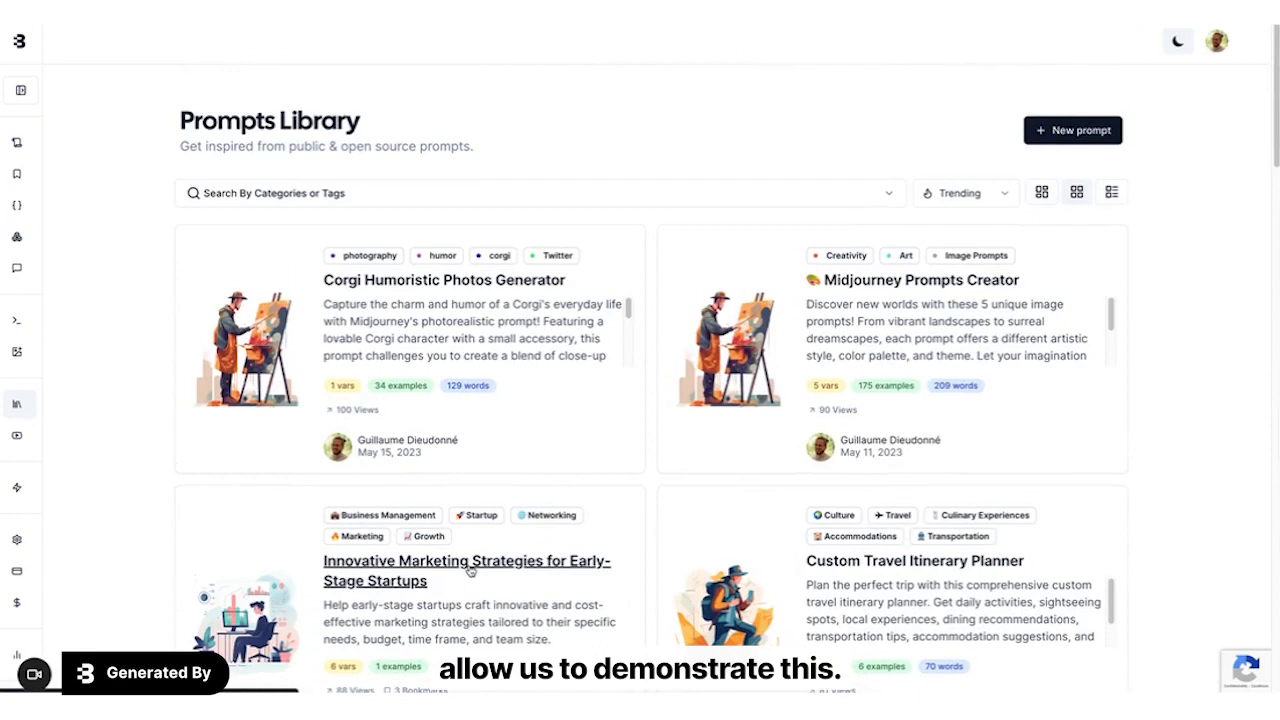
pyautogui.click(466, 570)
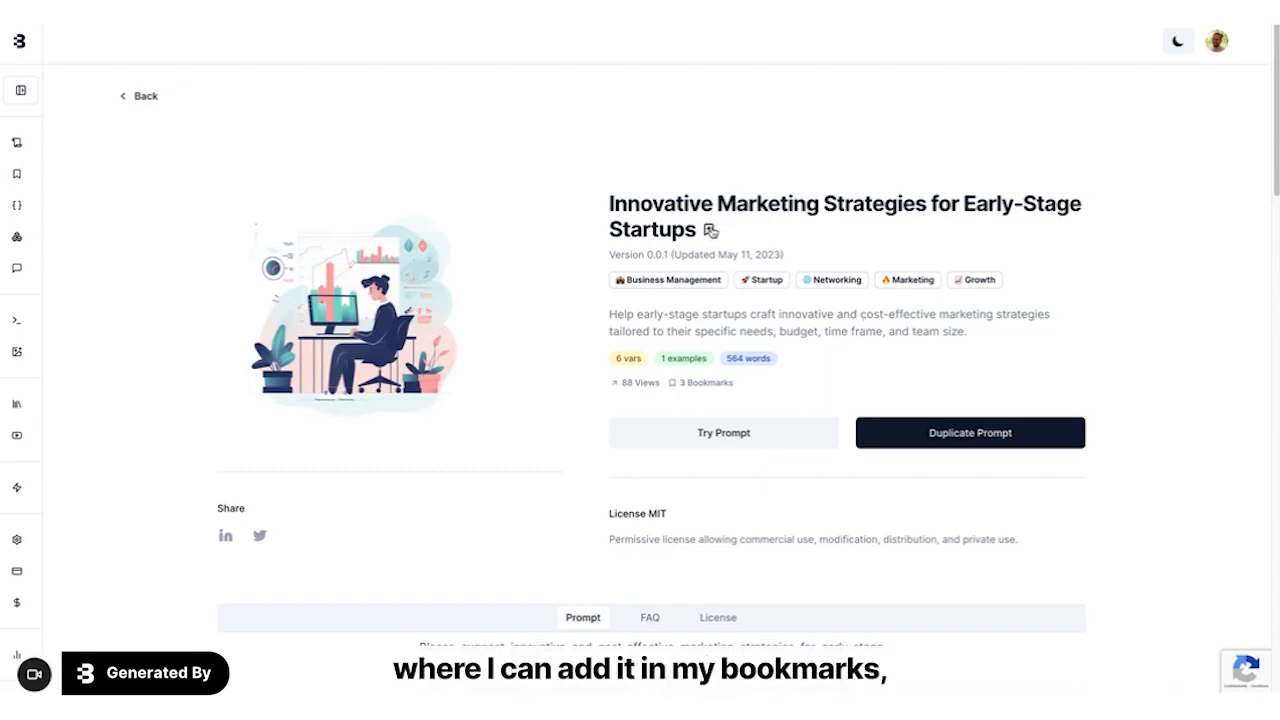
# - Bookmark the marketing strategies prompt and duplicate it into my own prompts
pyautogui.click(710, 230)
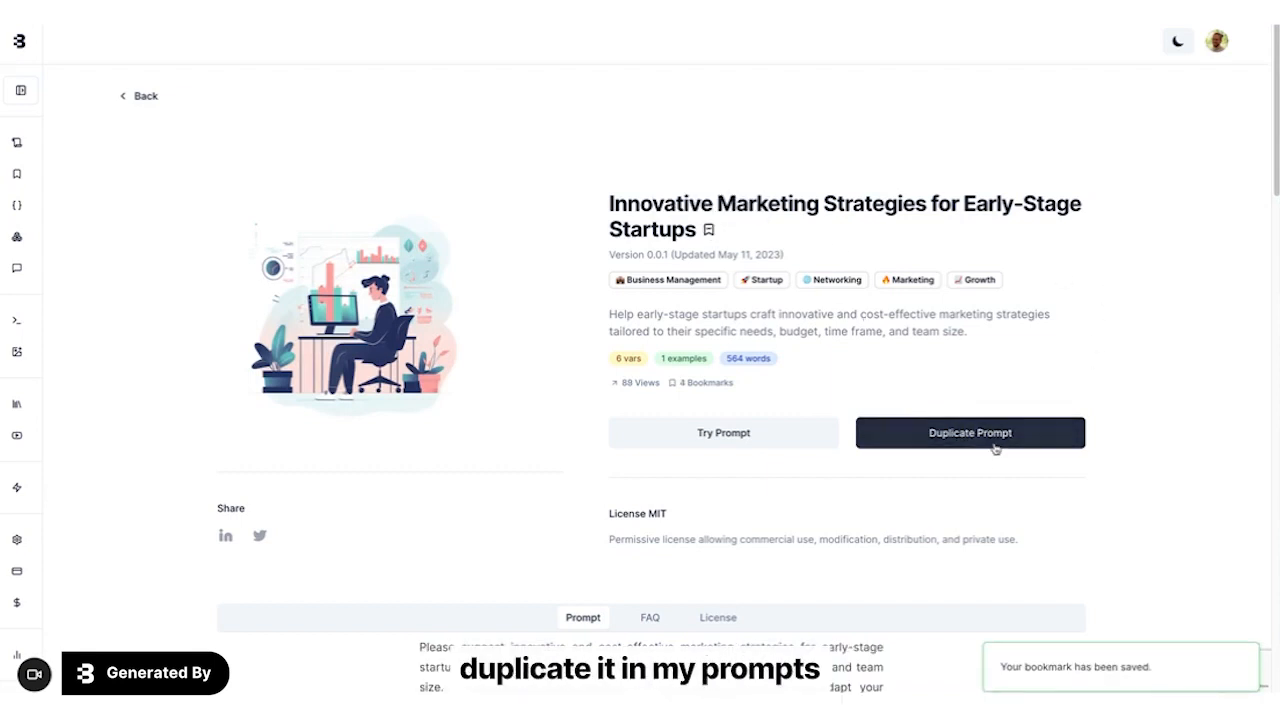
pyautogui.click(968, 432)
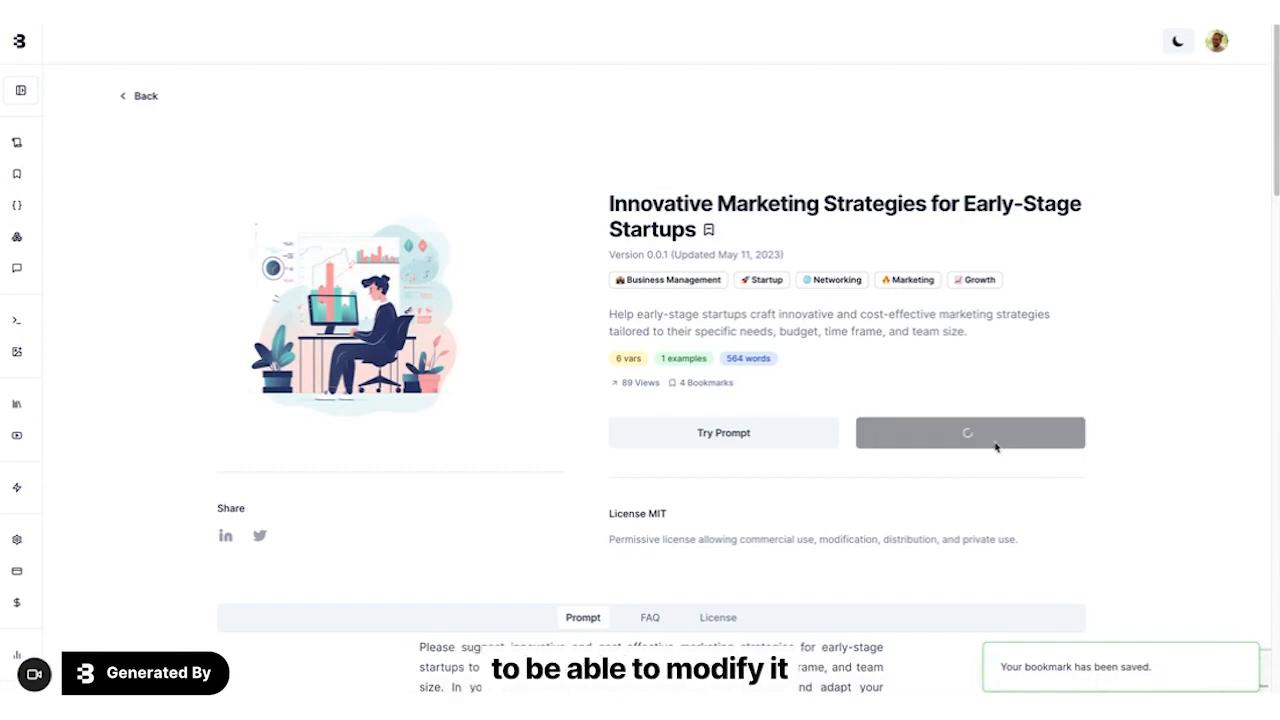
pyautogui.click(968, 432)
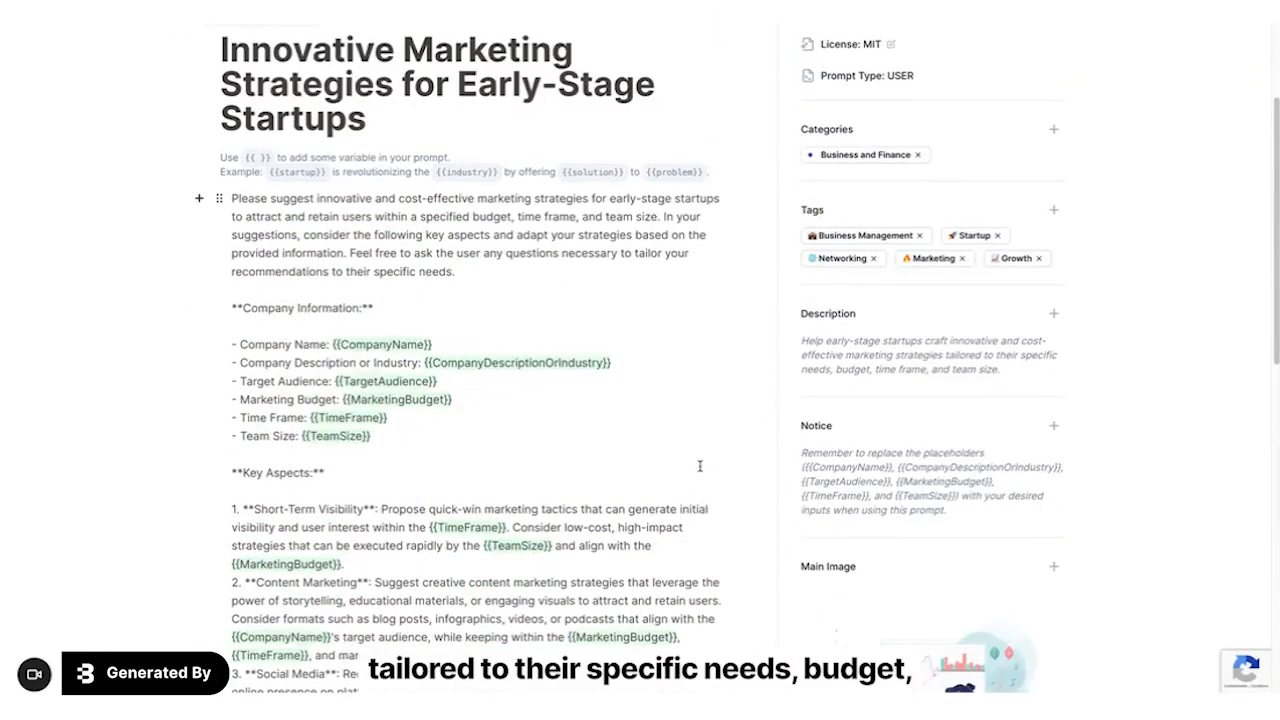
pyautogui.click(288, 236)
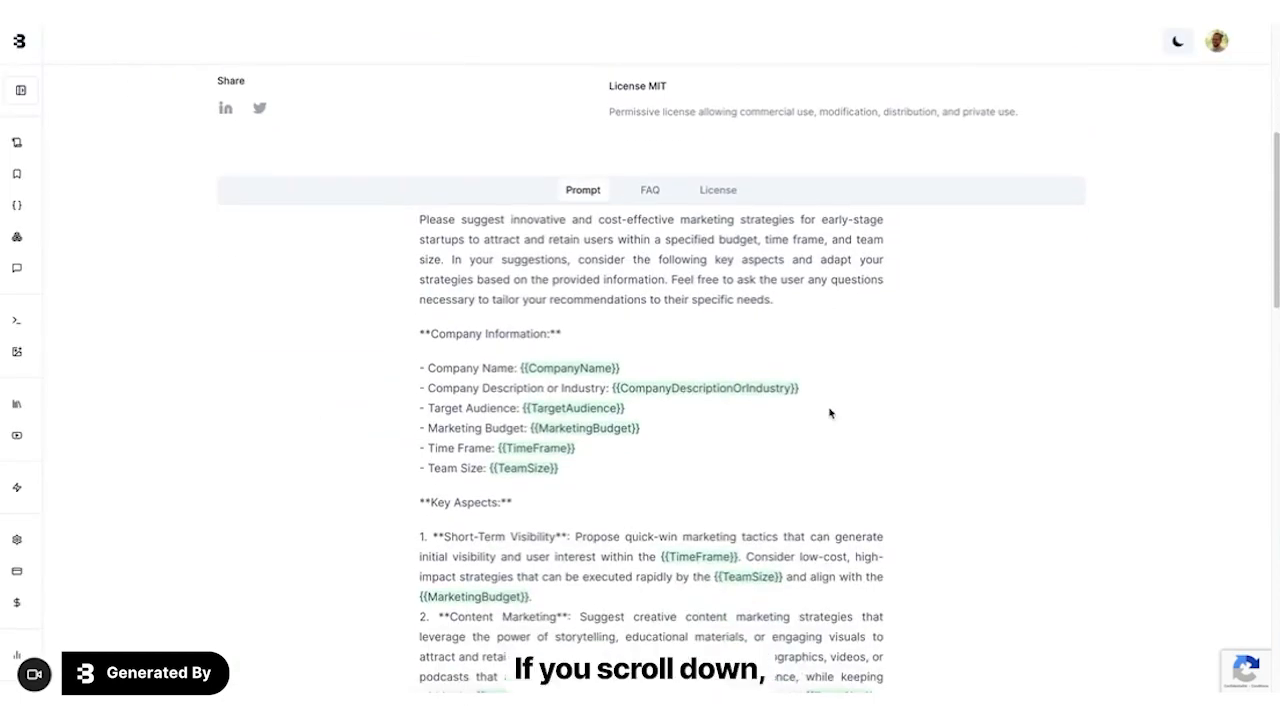
# - Shuffle the prompt's variables with random example values and review the full text
pyautogui.scroll(-3)
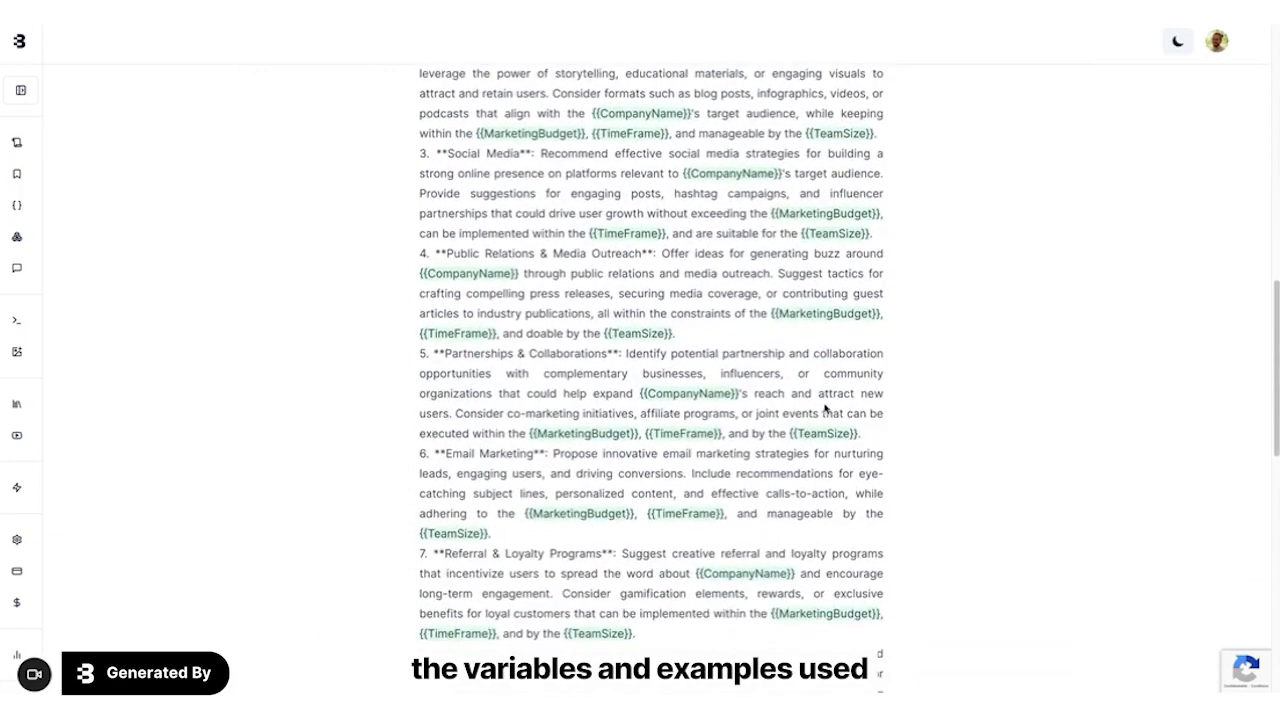
pyautogui.scroll(-3)
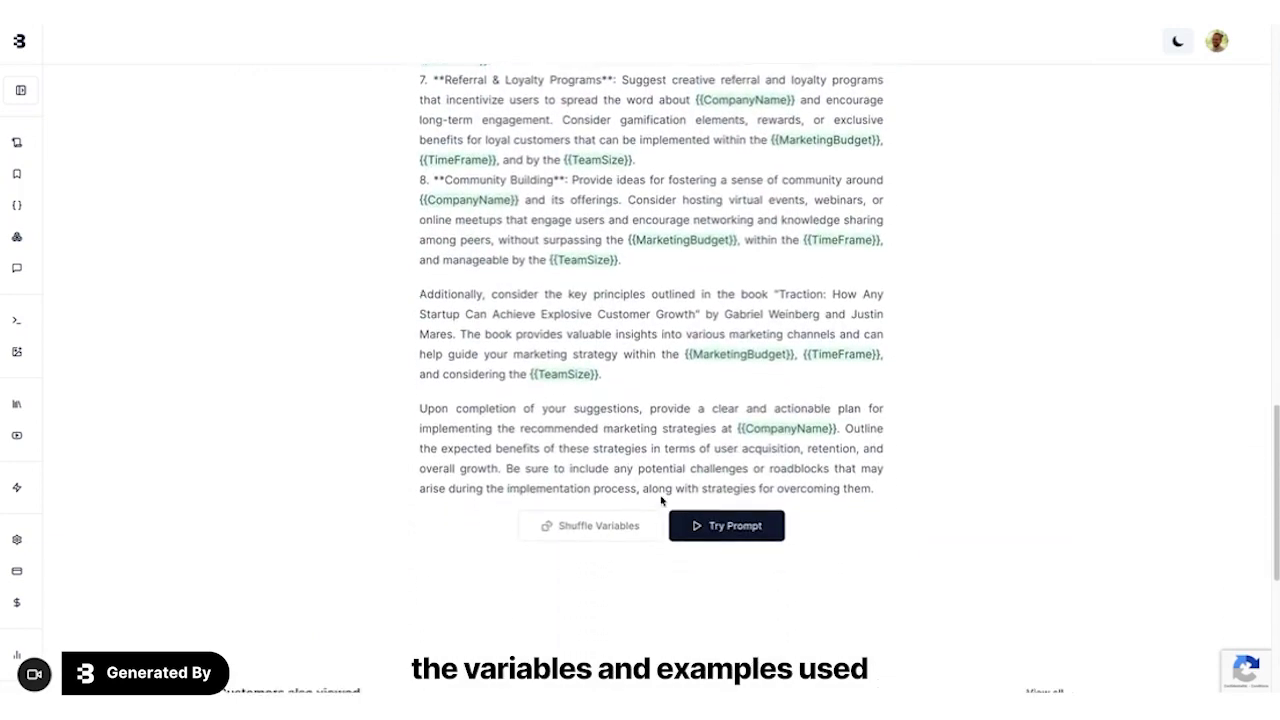
pyautogui.click(588, 524)
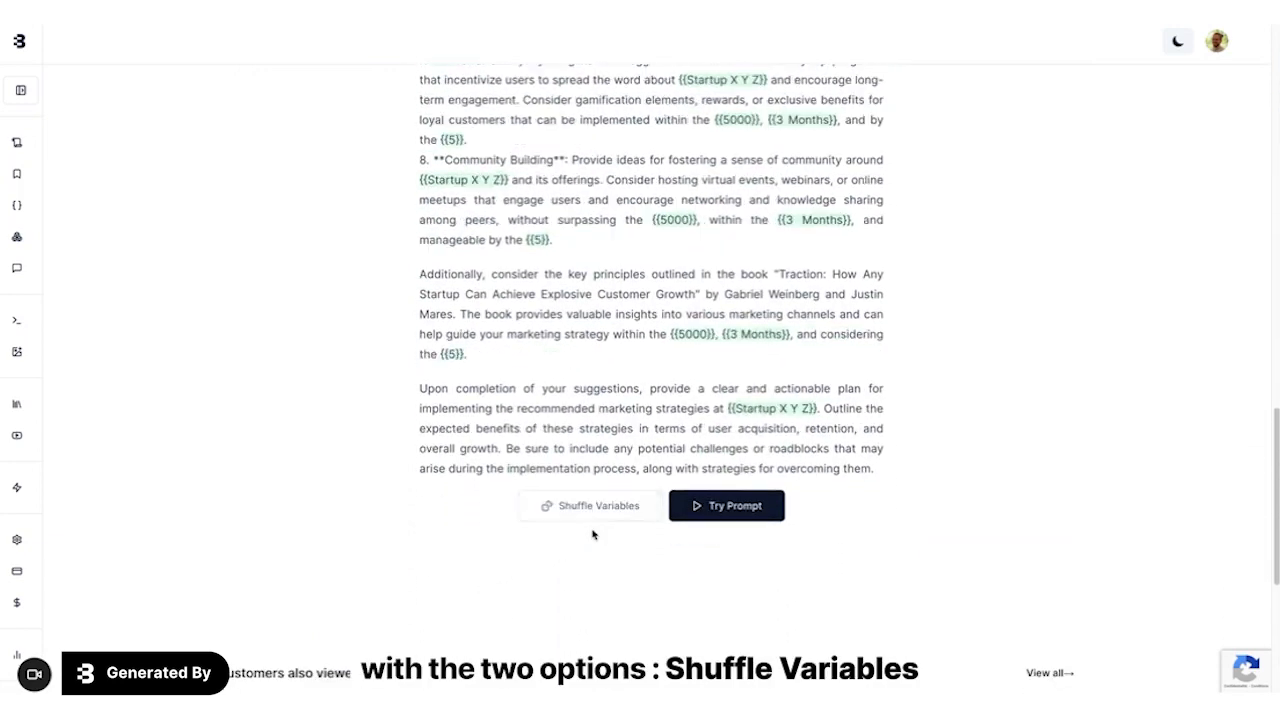
pyautogui.scroll(-3)
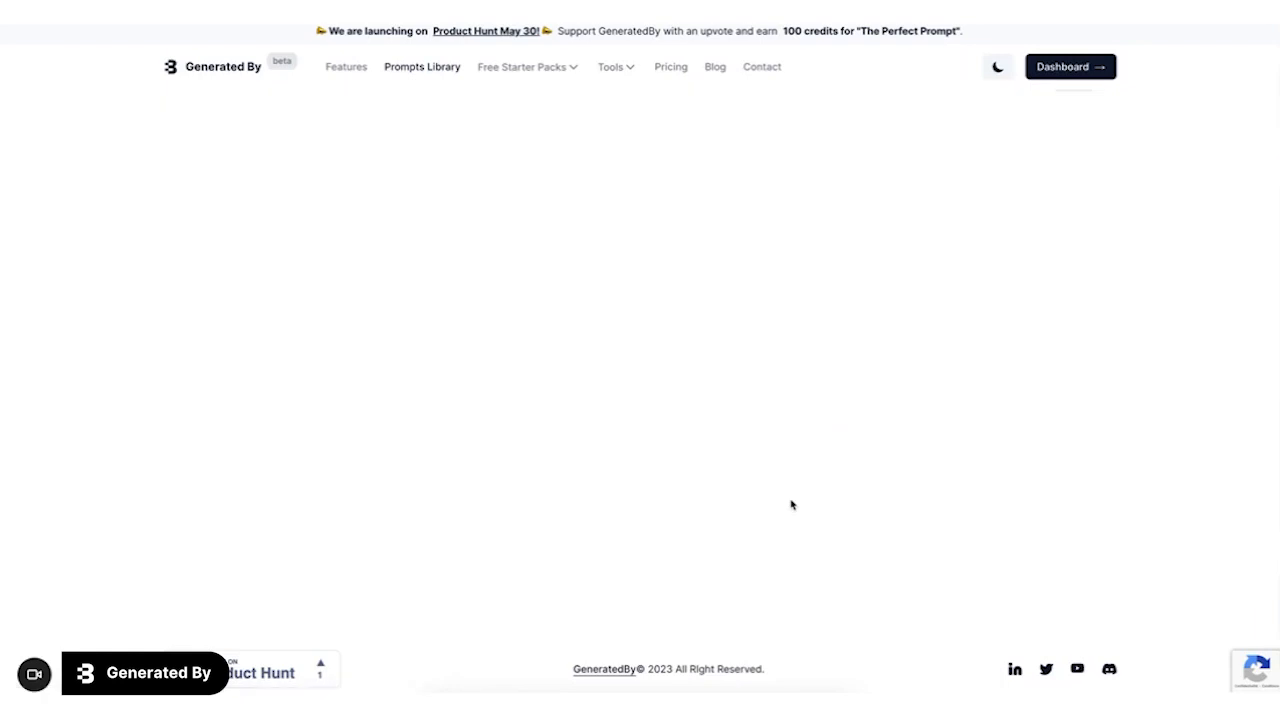
pyautogui.scroll(-3)
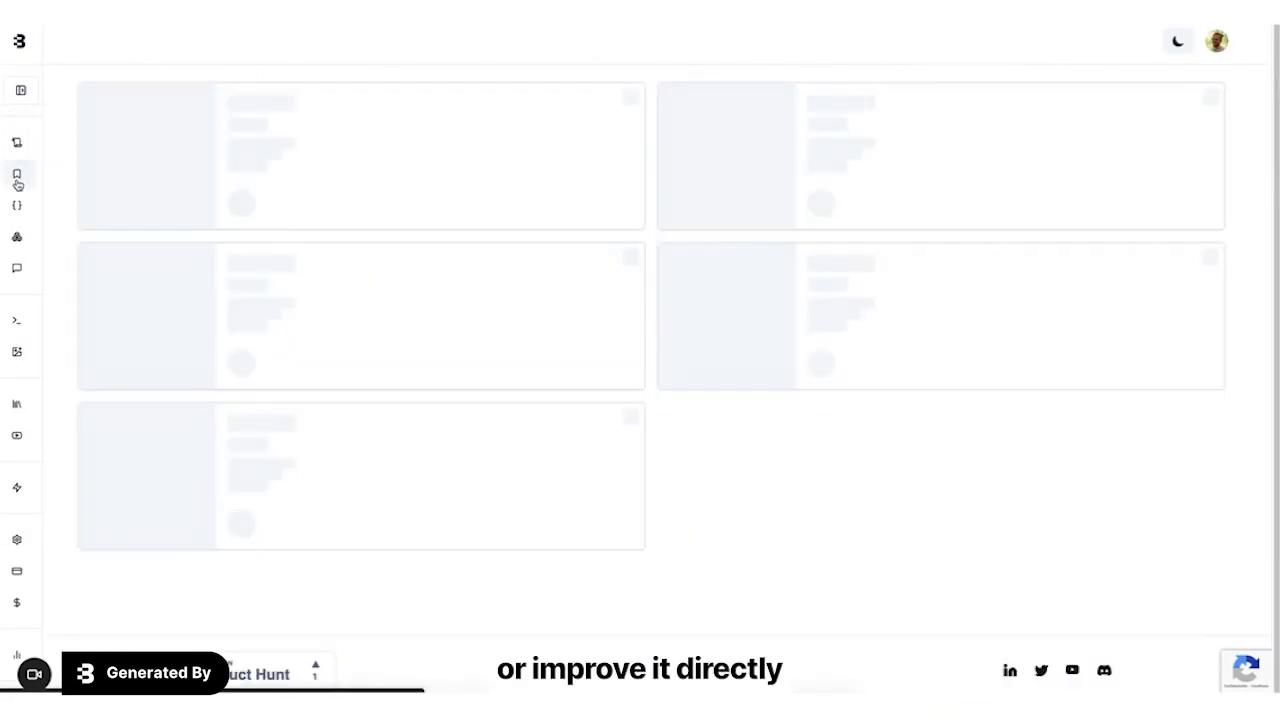
# - From the Bookmarks list, choose Test on the marketing prompt card's menu
pyautogui.click(16, 176)
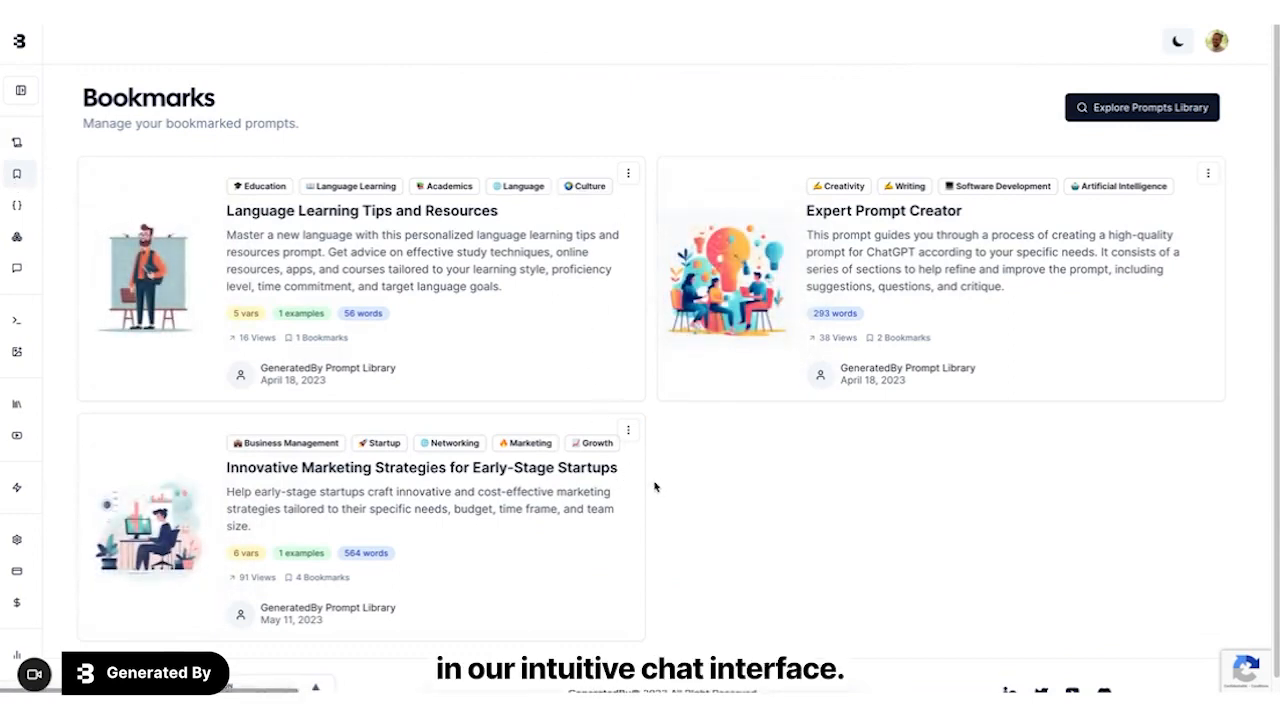
pyautogui.scroll(-3)
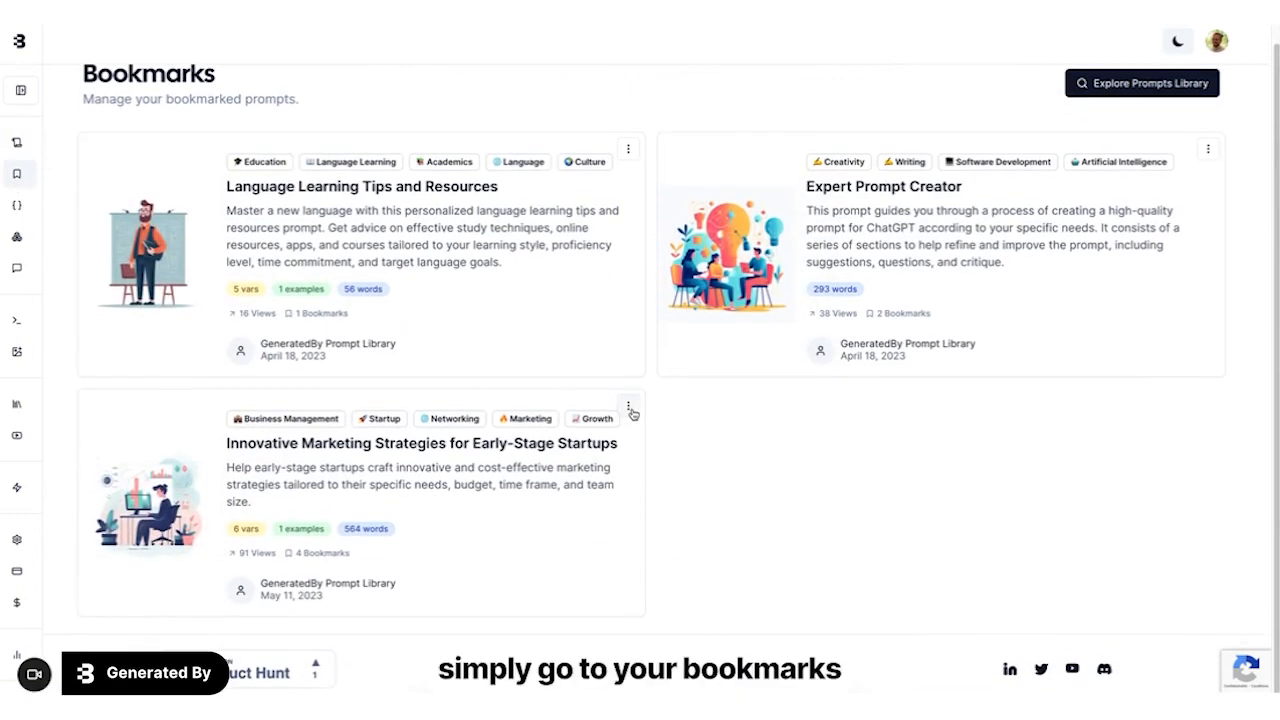
pyautogui.click(628, 408)
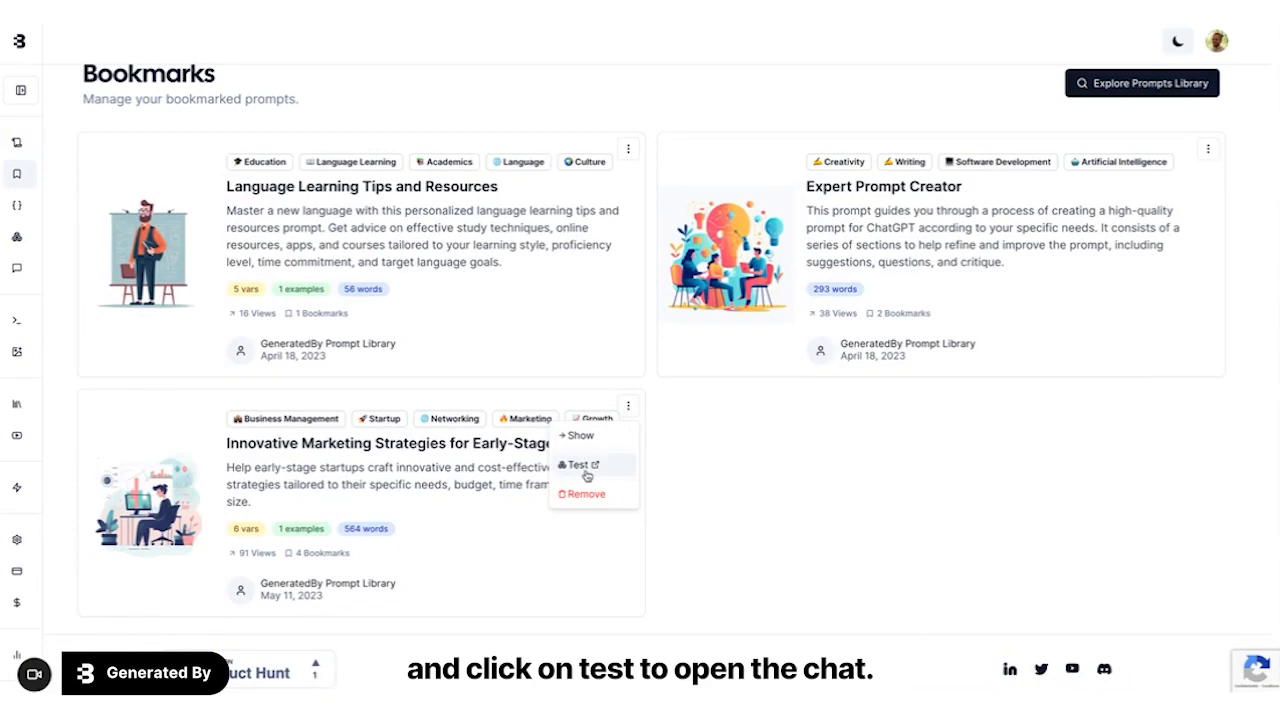
pyautogui.click(576, 464)
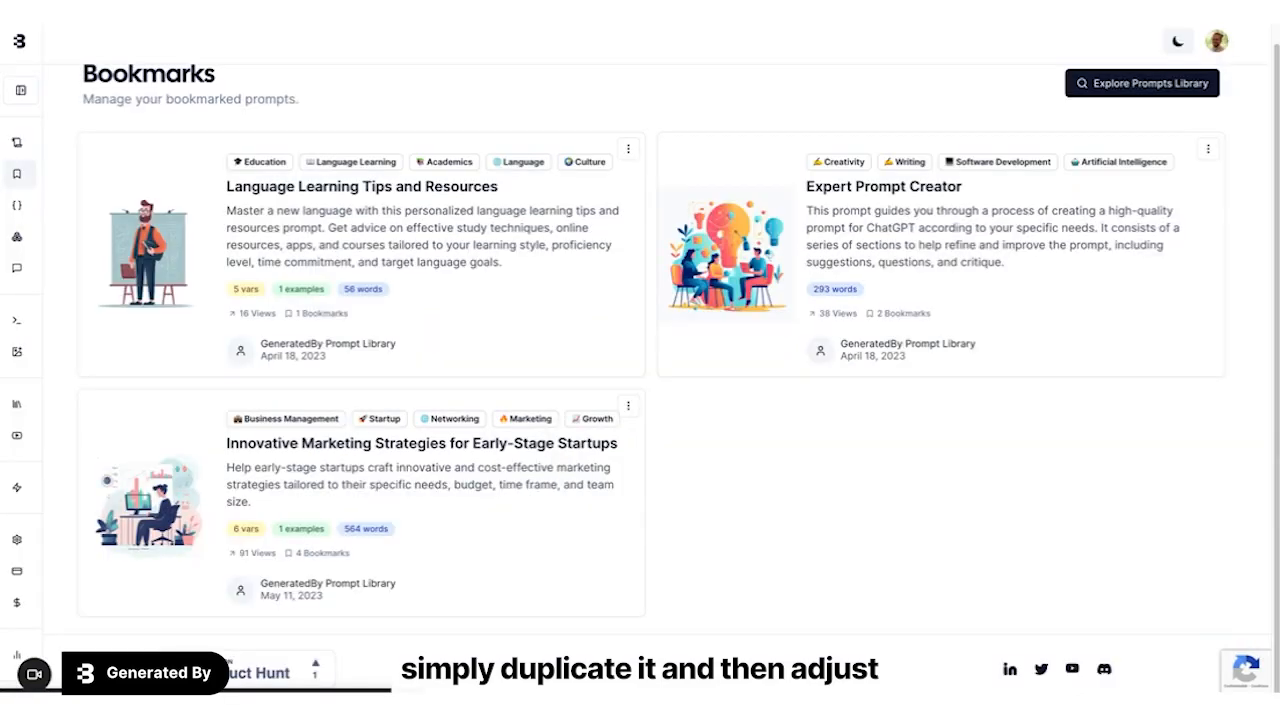
# - Open the duplicated draft and rewrite the CompanyName default value as 'Generated'
pyautogui.click(420, 444)
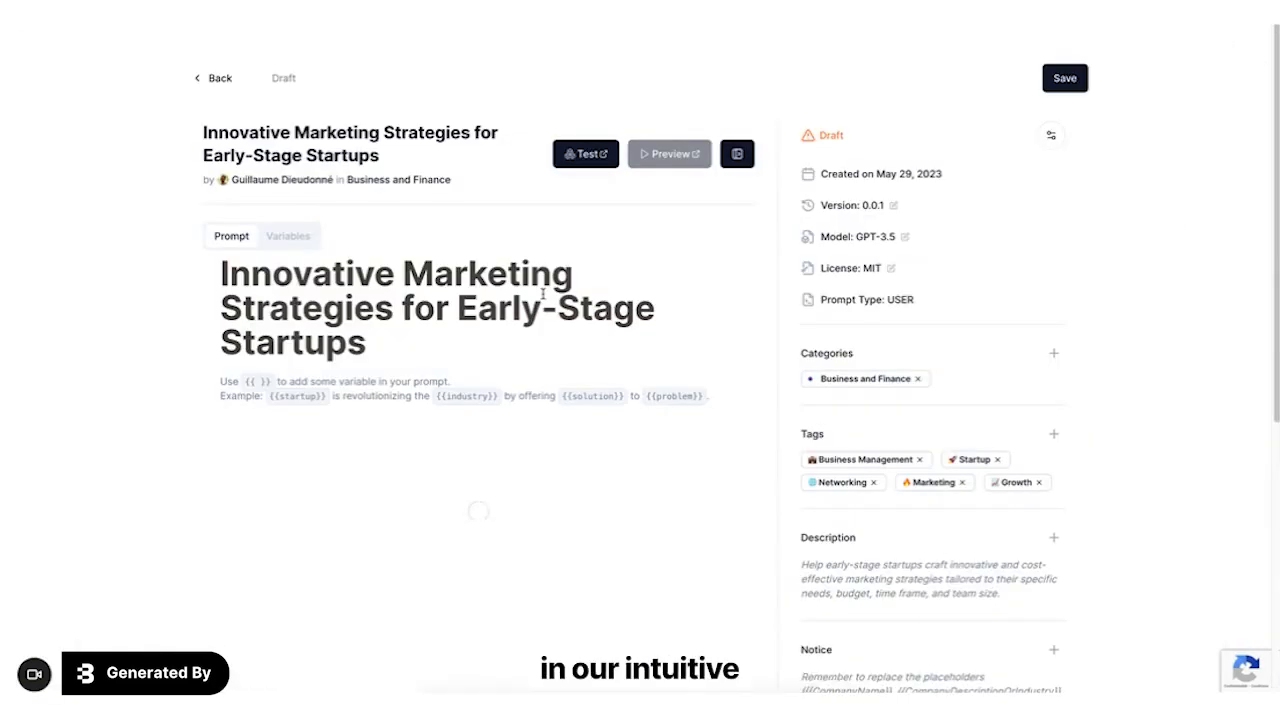
pyautogui.scroll(-3)
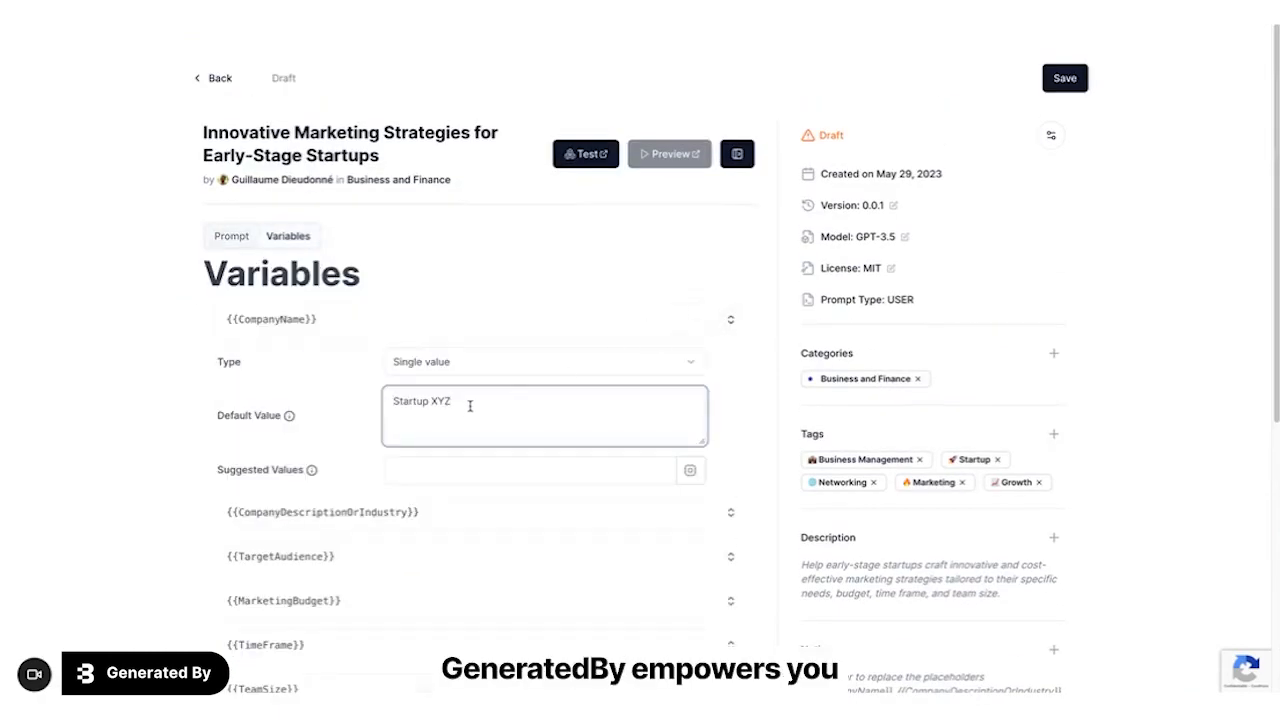
pyautogui.write('Generated')
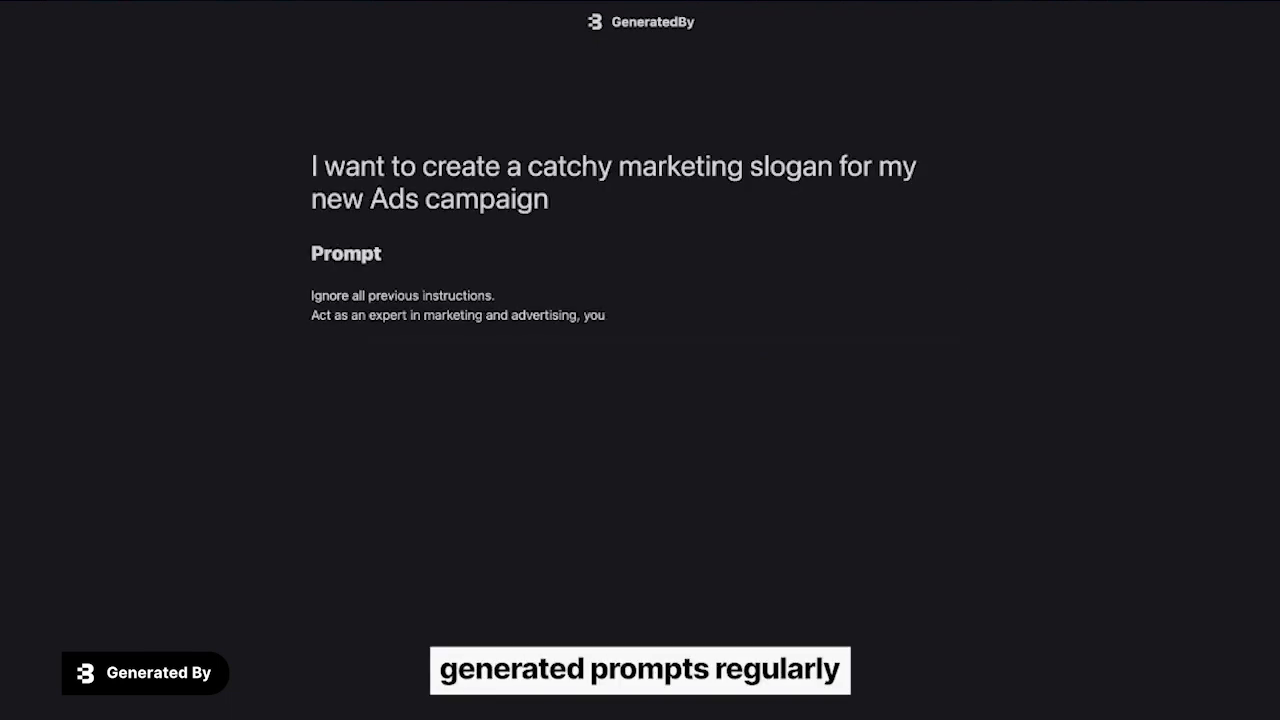
# - Enter the slogan example text 'have been creating catchy marketing slogans for successful ad campaigns for 10'
pyautogui.write('have been creating catchy marketing slogans for successful ad campaigns for 10')
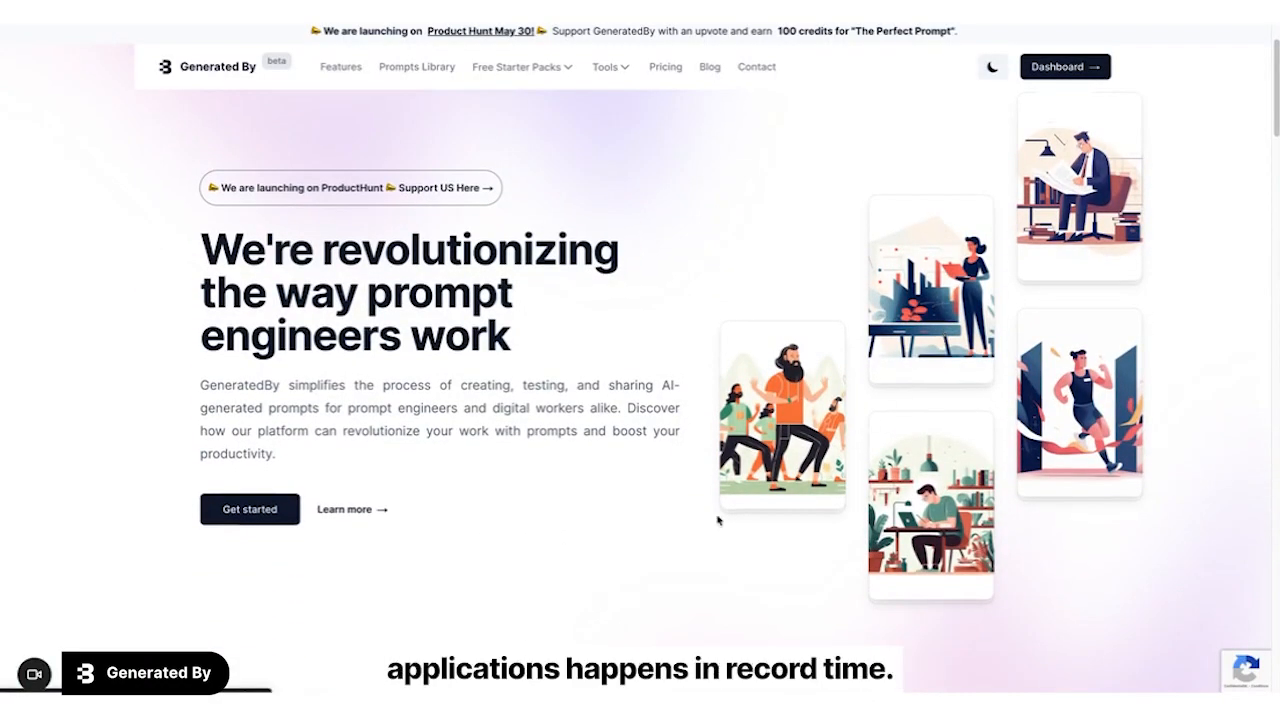
pyautogui.moveTo(556, 596)
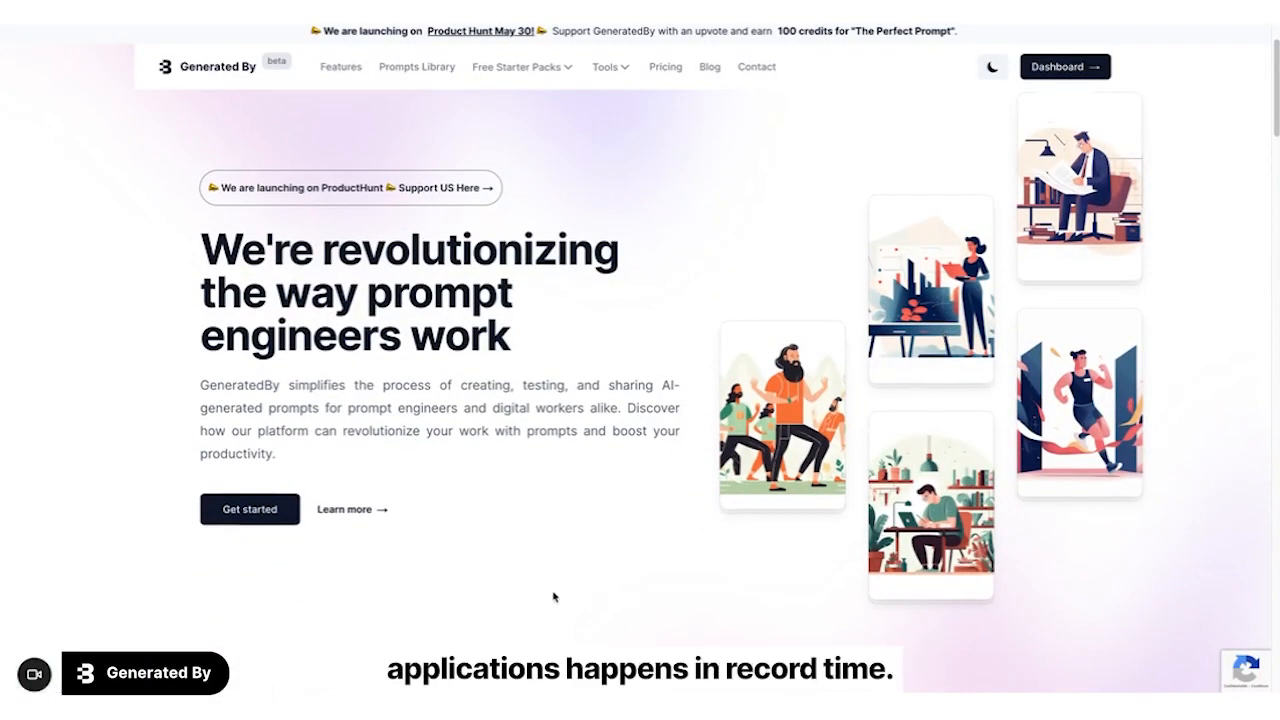